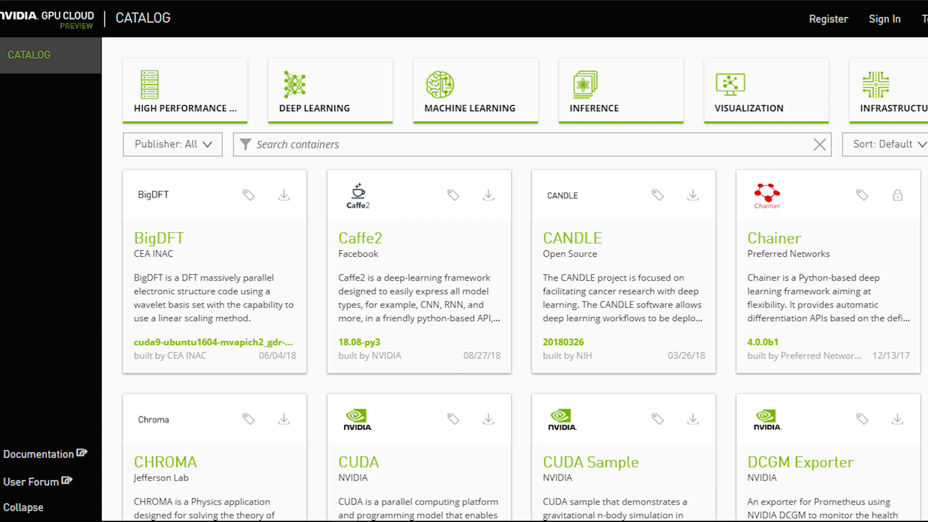
- Filter the NGC catalog to the DEEP LEARNING category and scroll through the containers
left_click(330, 92)
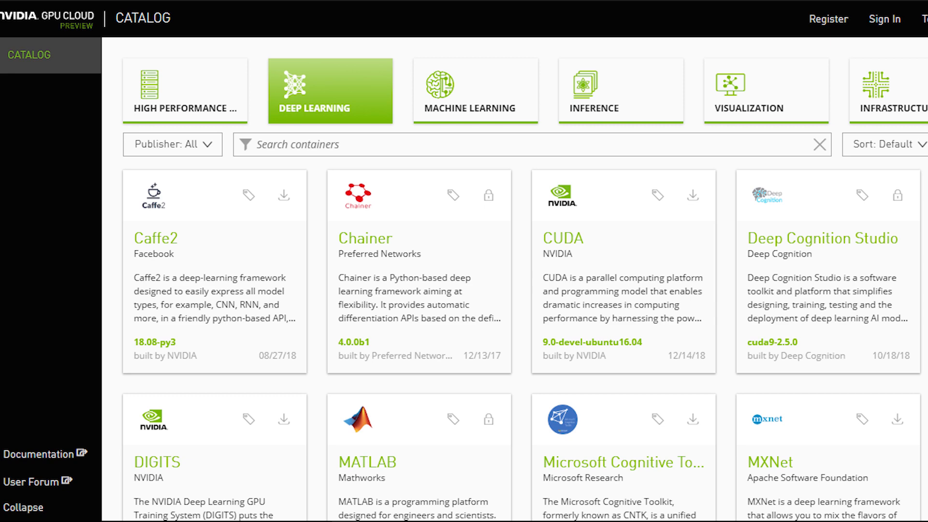
scroll("down", 3)
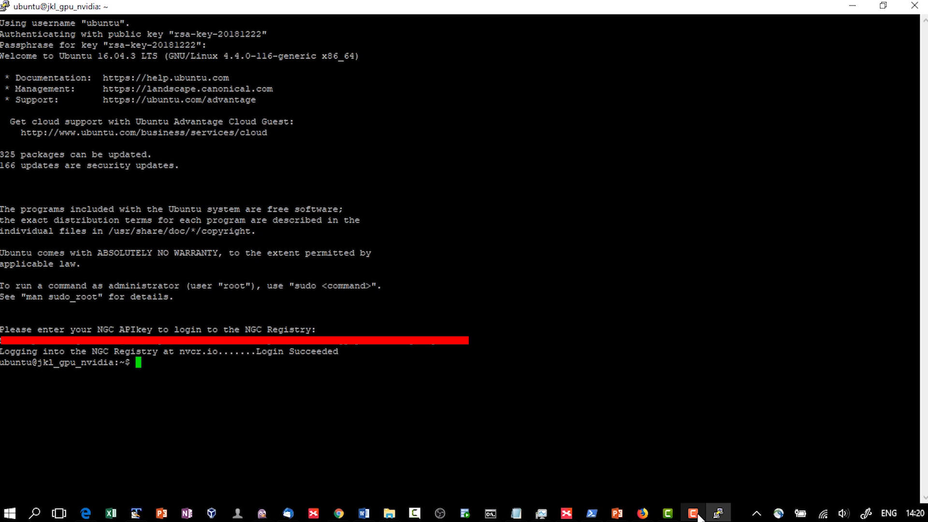
- Run nvidia-docker run --rm -it nvcr.io/nvidia/tensorflow:17.10 to start the TensorFlow container
type("nvidia-docker run --rm -it nvcr.io/nvidia/tensorflow:17.10")
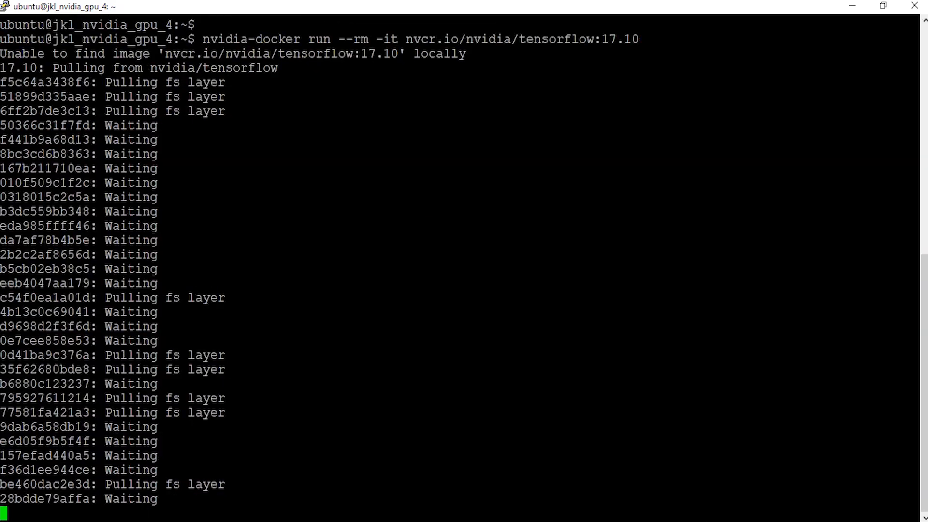
- Import TensorFlow as tf in the container's Python session
type("import tensorflow as tf")
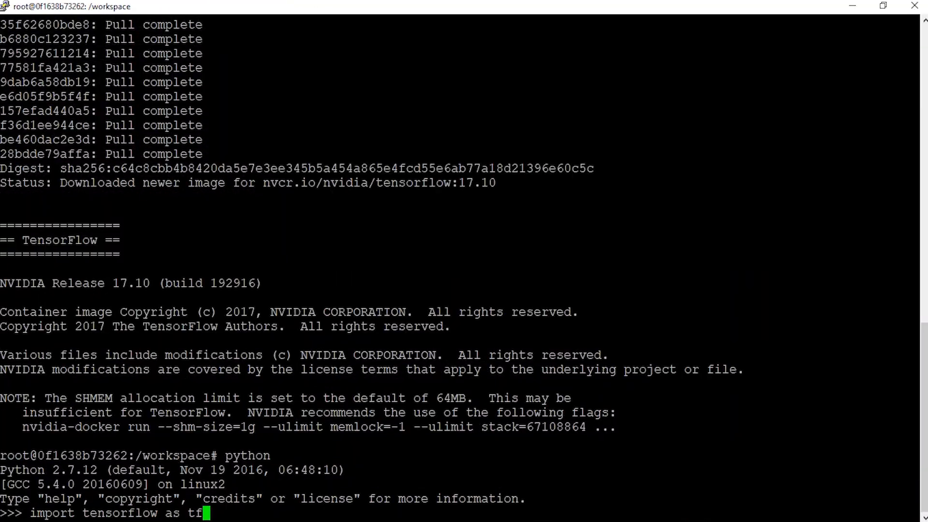
- Check GPU availability with print(tf.test.is_gpu_available()) after correcting the misspelled call
type("print(tf.test_is_gpu_available(")
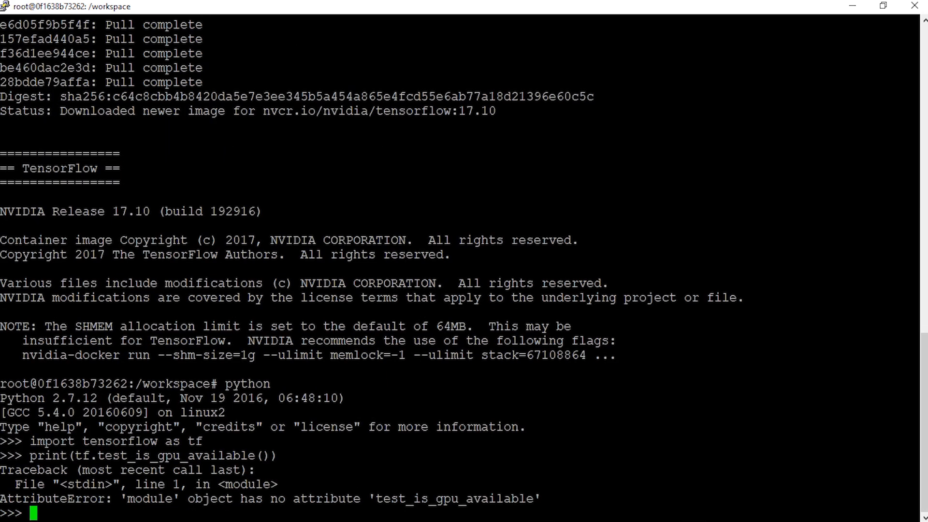
type("print(t")
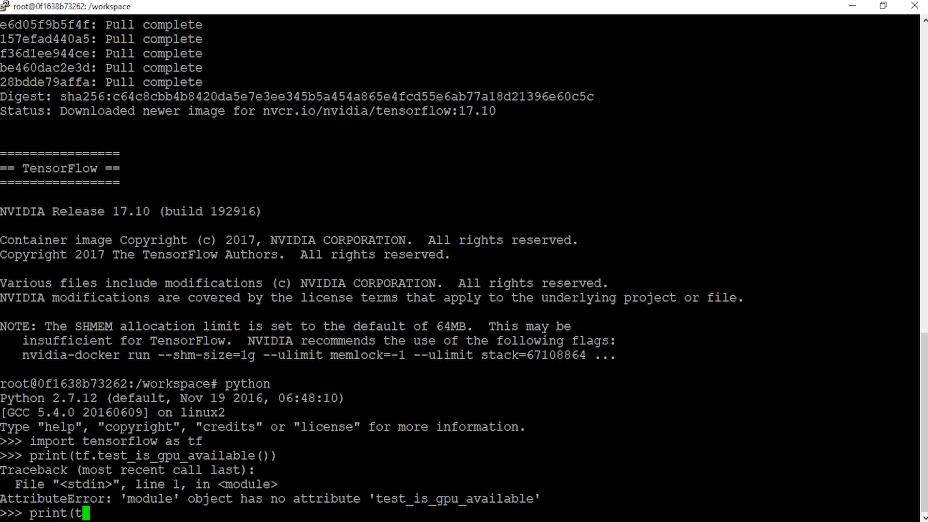
type("f.test.is_gpu_available())")
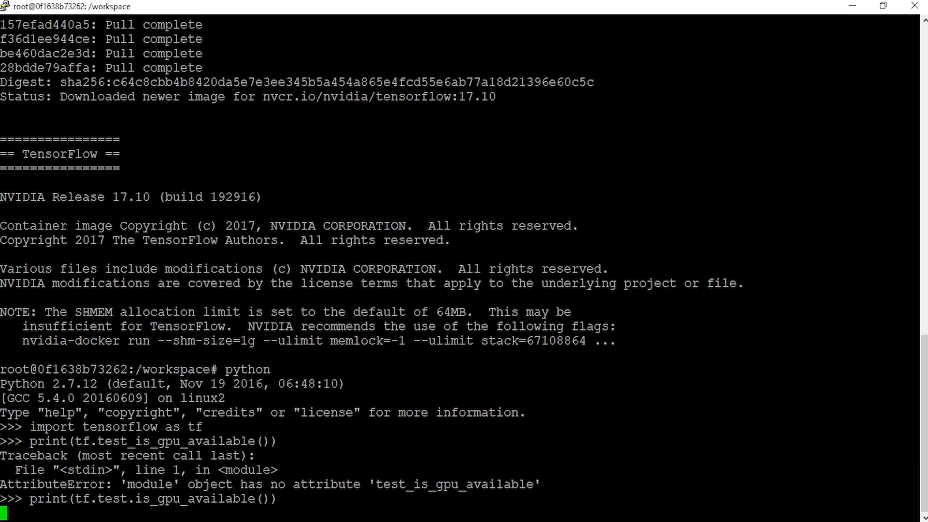